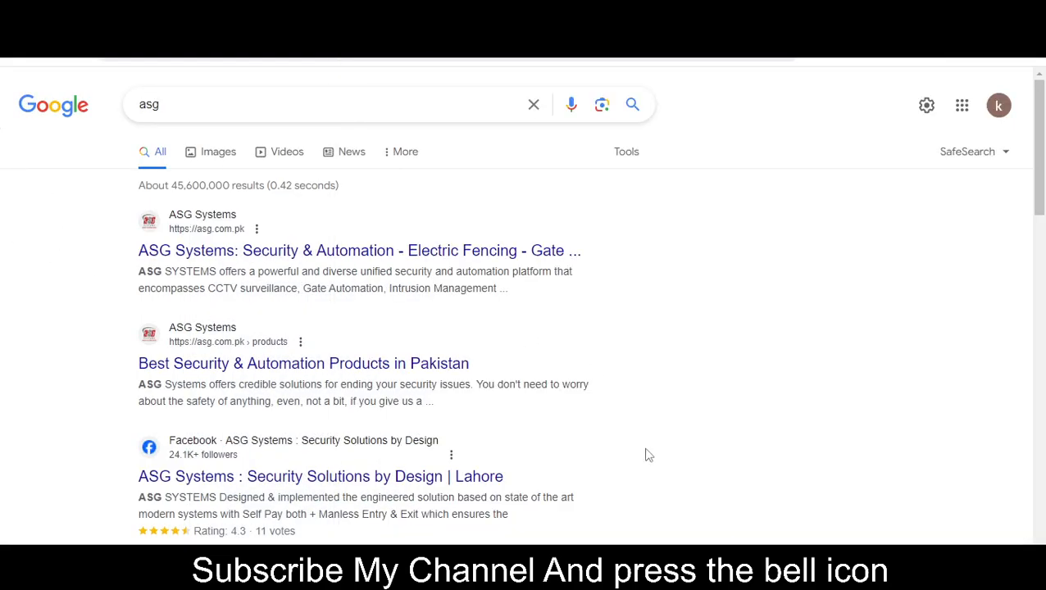
- Begin the message with 'TODAY i am going to provide you new and fresh' promo codes
text(TODAY i am going to provide you new and fresh)
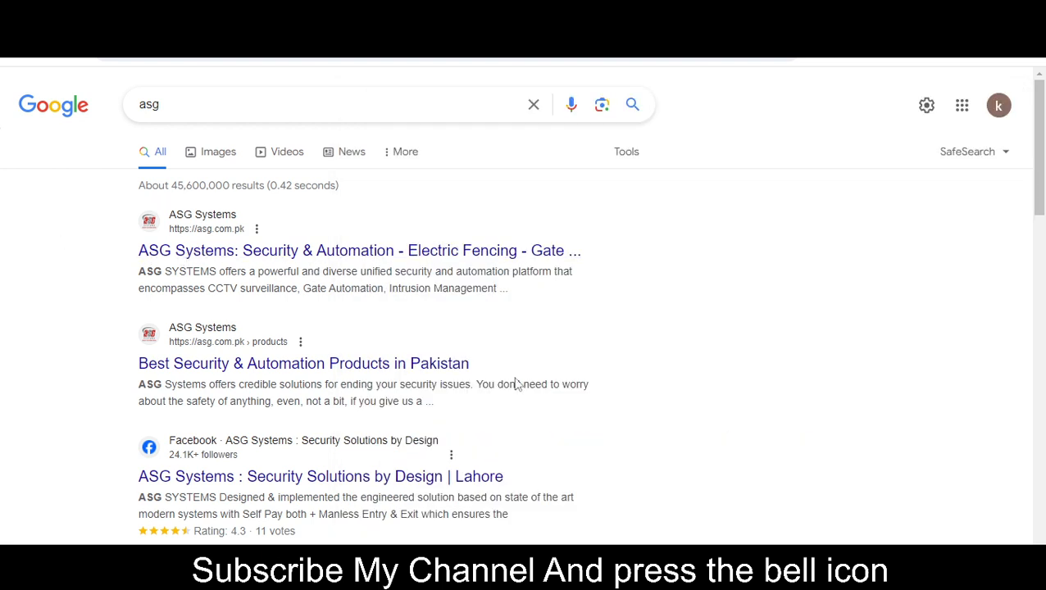
scroll(down, 3)
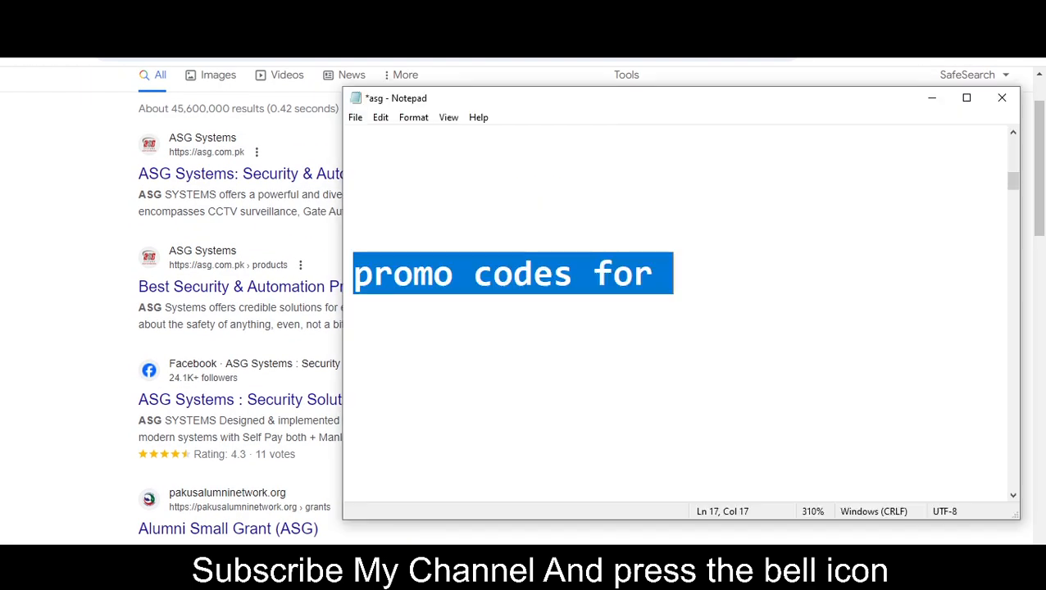
- Add 'so stay tuned and please like this video and' to the message, resuming after a stray selection
text(so stay tuned and please like this video and)
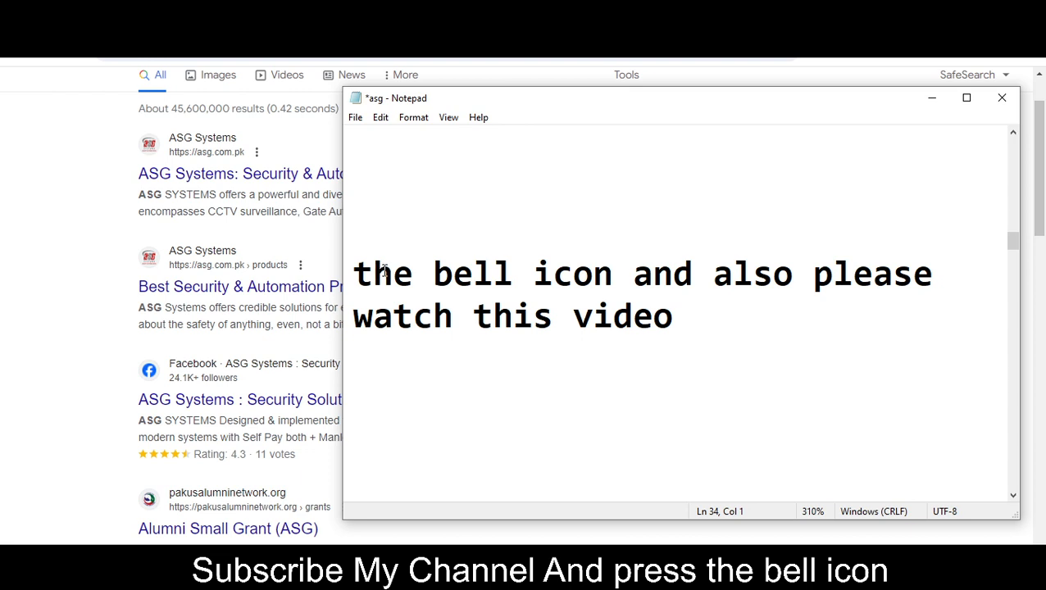
mouse_move(479, 516)
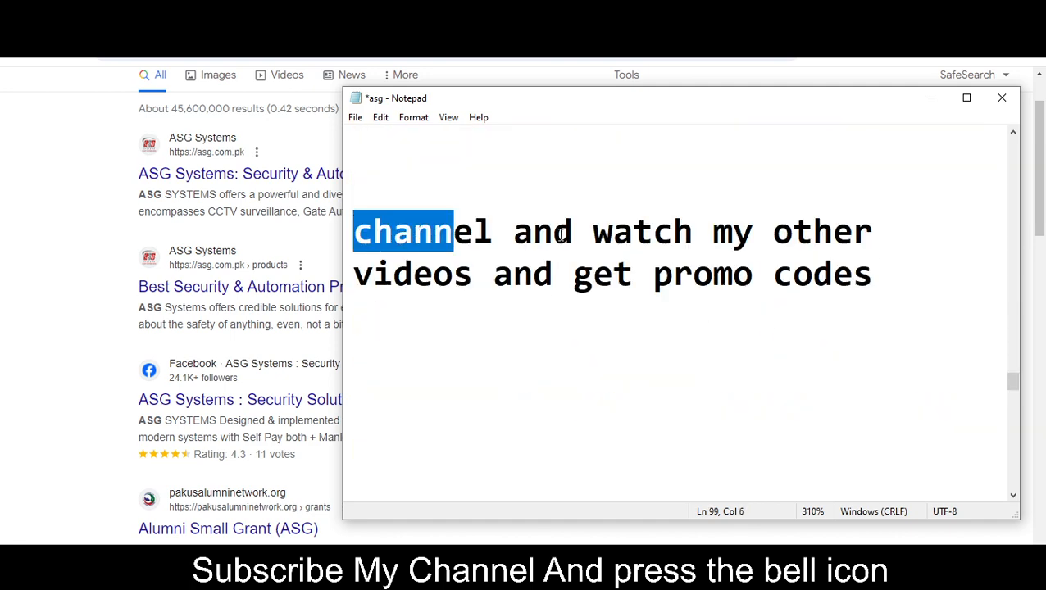
click(1000, 99)
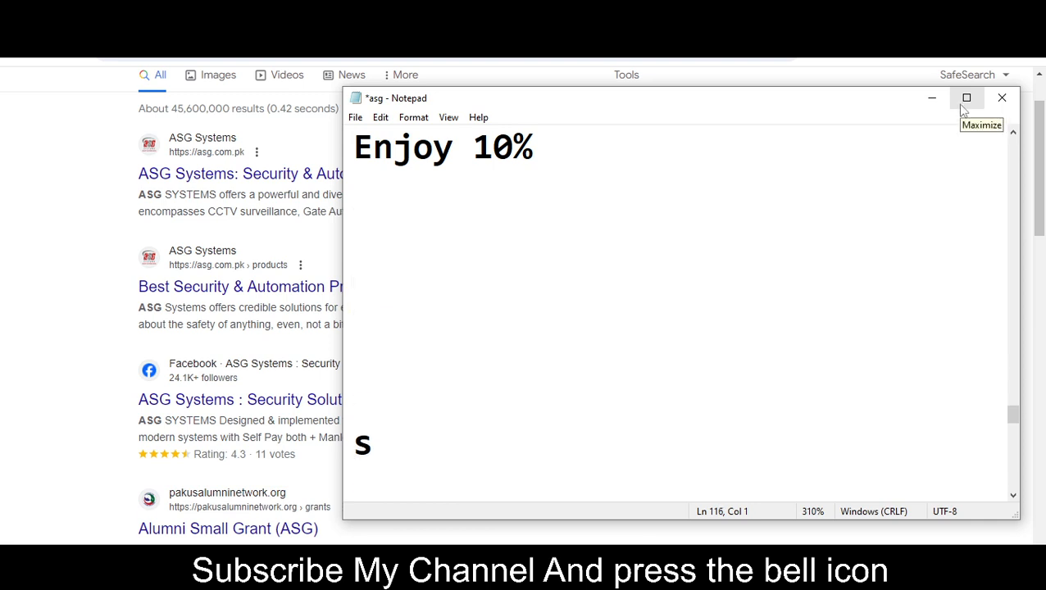
- Add 'let get start' and the Save 10% code line to the message
text(let get)
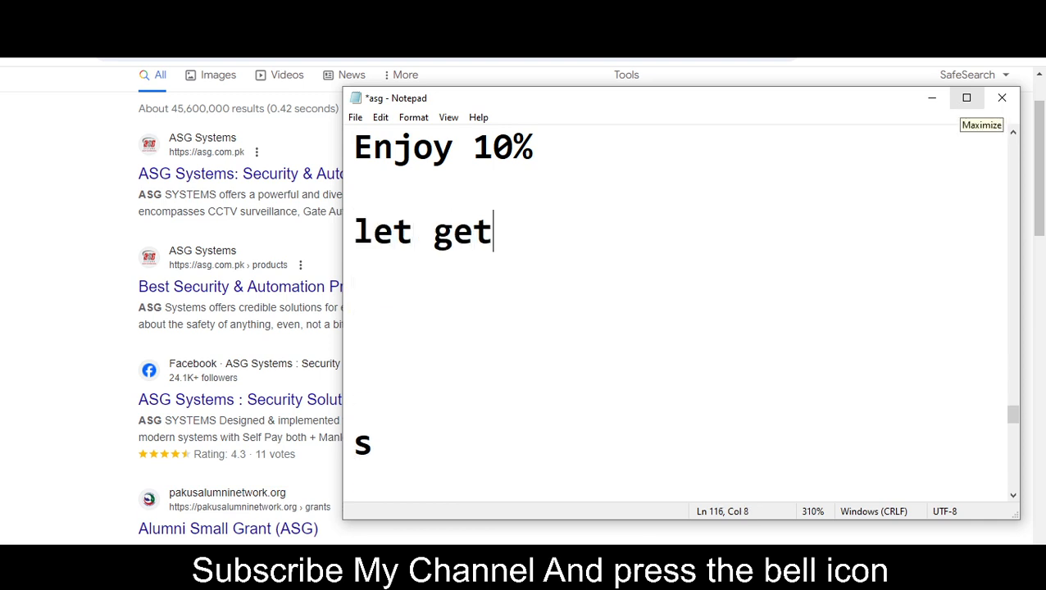
text(staty)
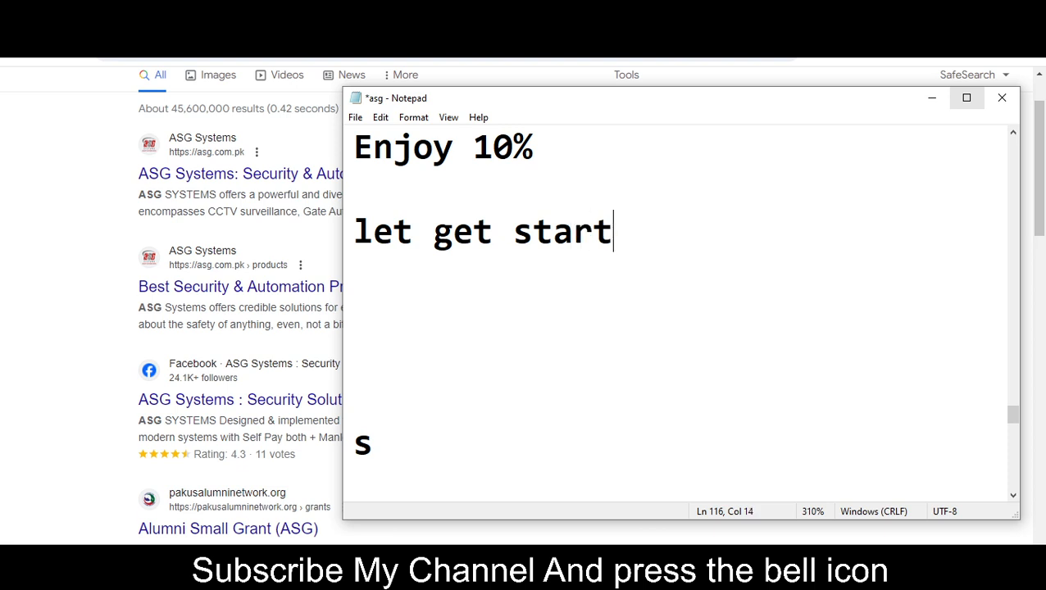
text(code)
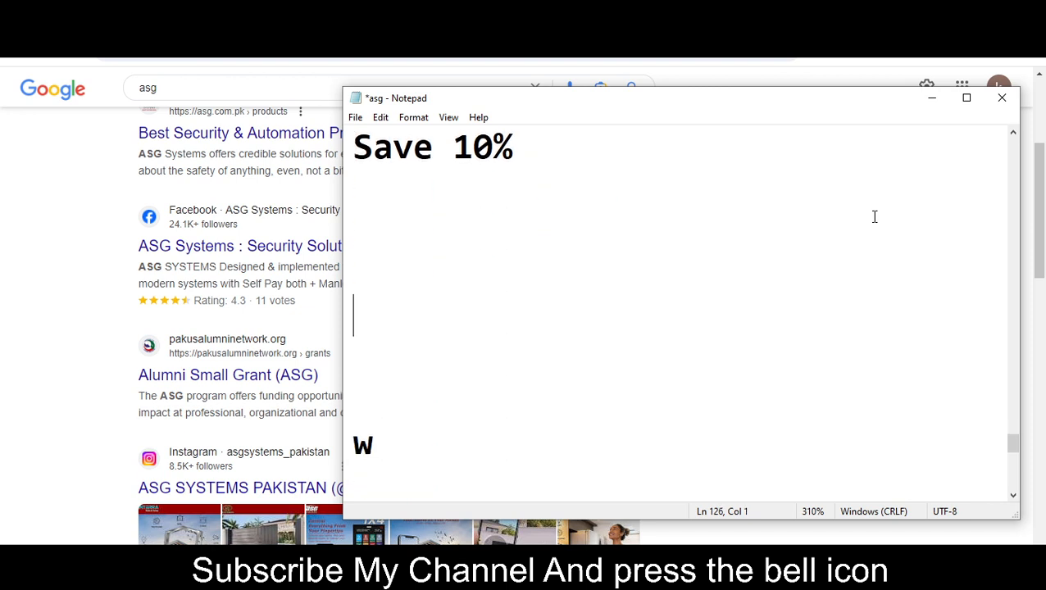
- Add the 'code 2 is' and 'welcom' lines with 10 to the message
text(code 2 i)
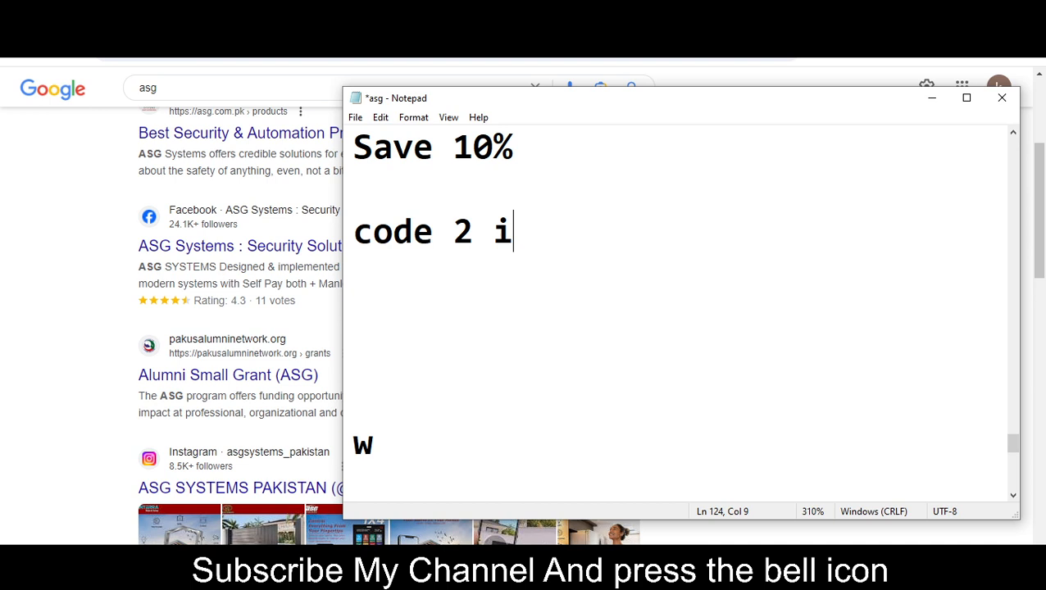
text(s)
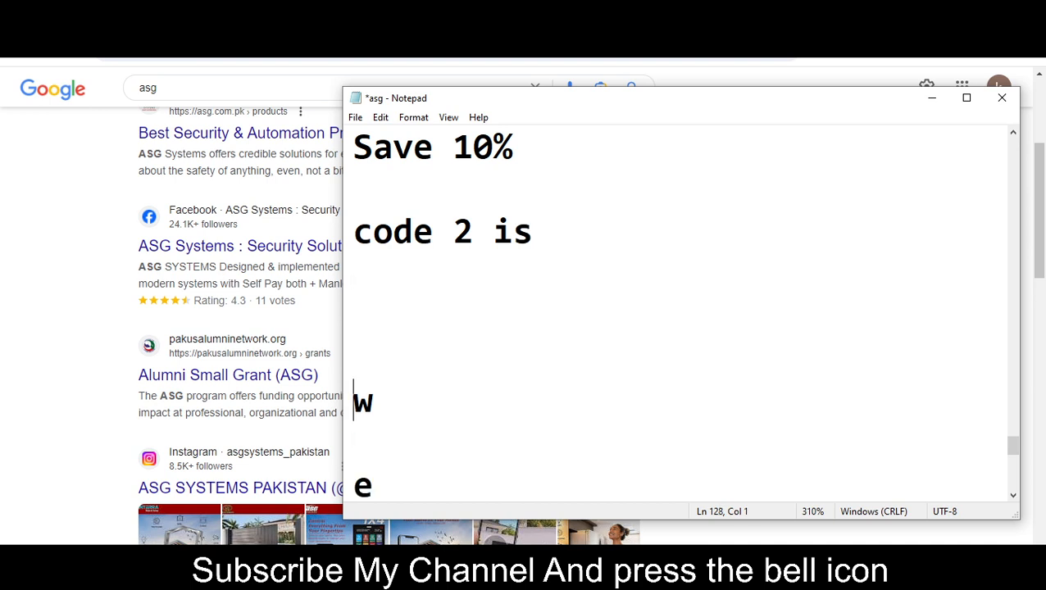
text(l)
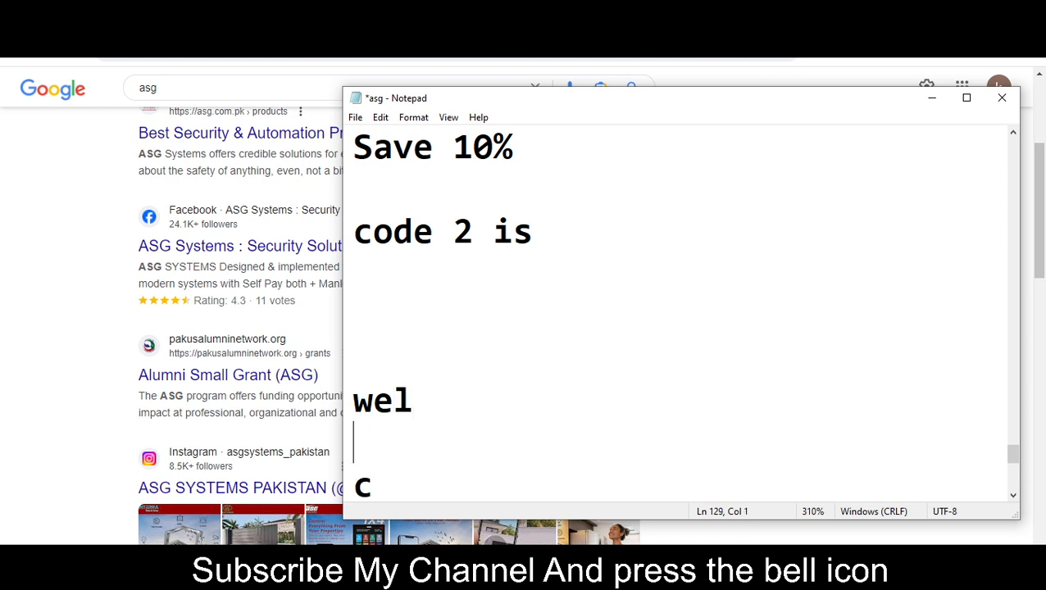
text(c)
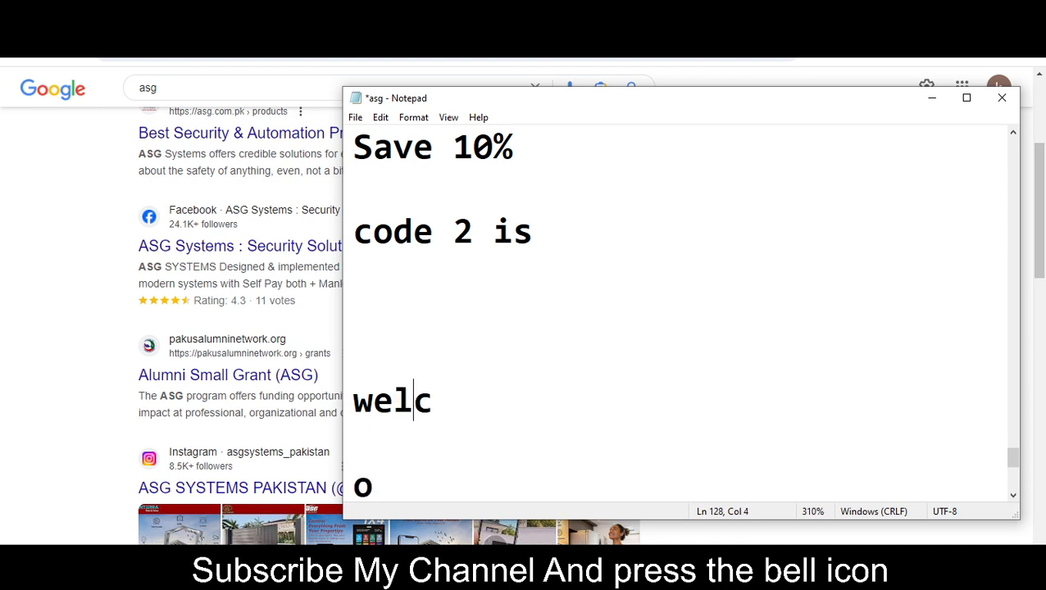
text(om)
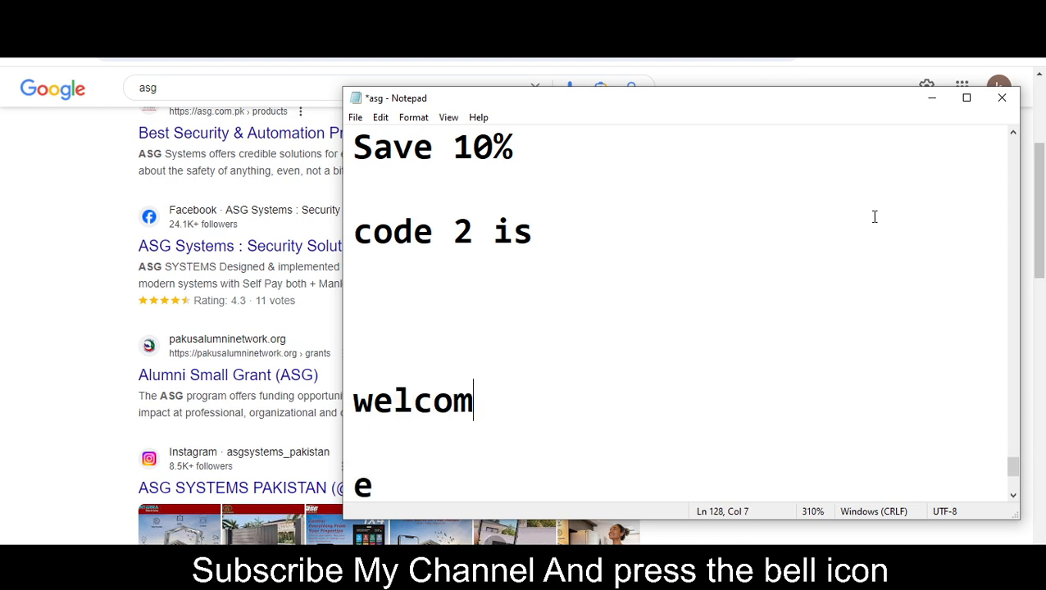
text(10)
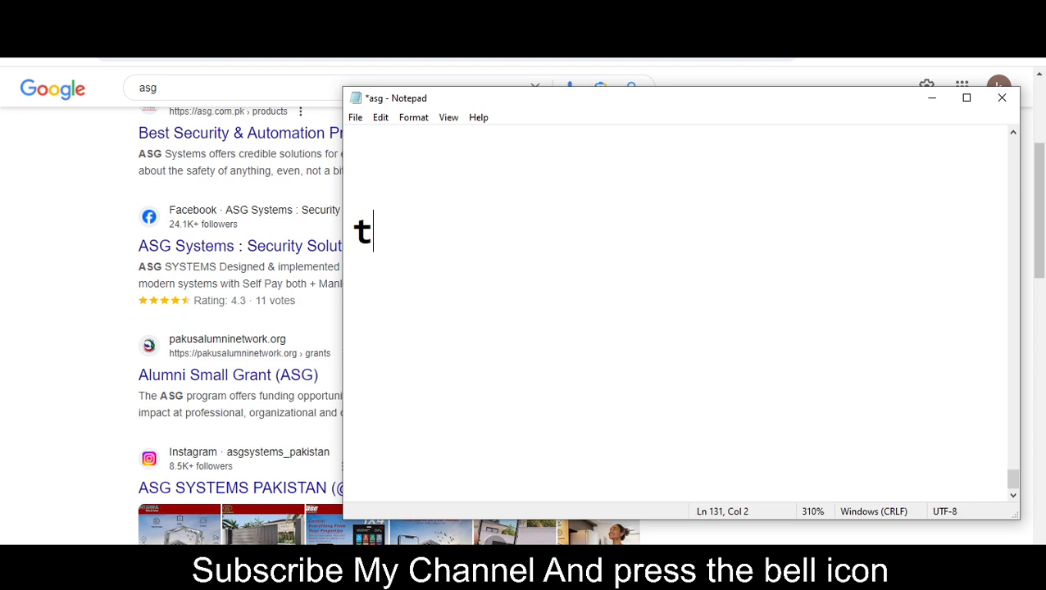
- Finish the message with 'thanks for watching bye :'
text(hank)
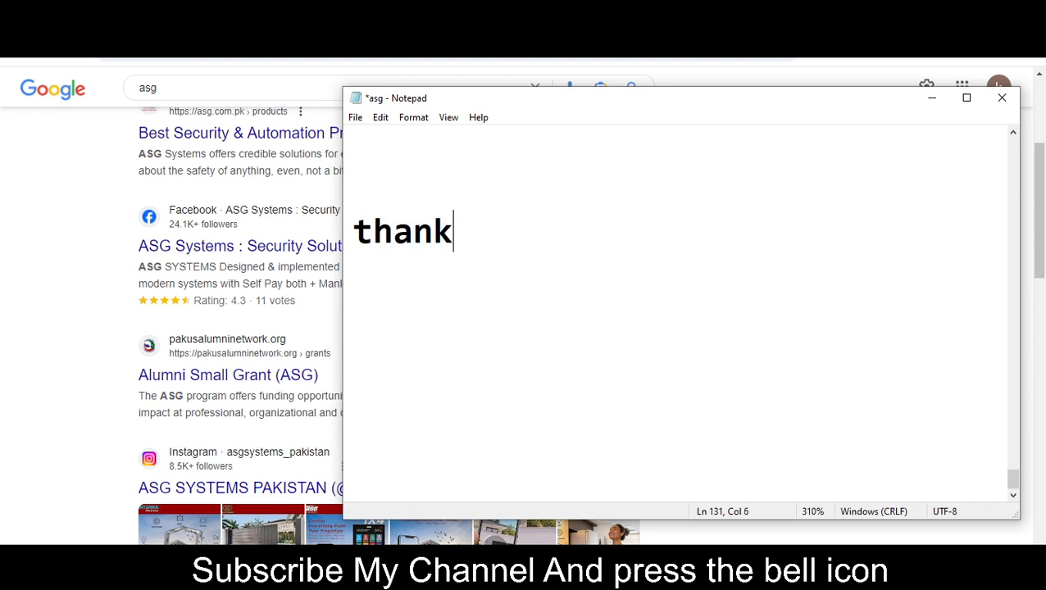
text(s for watch)
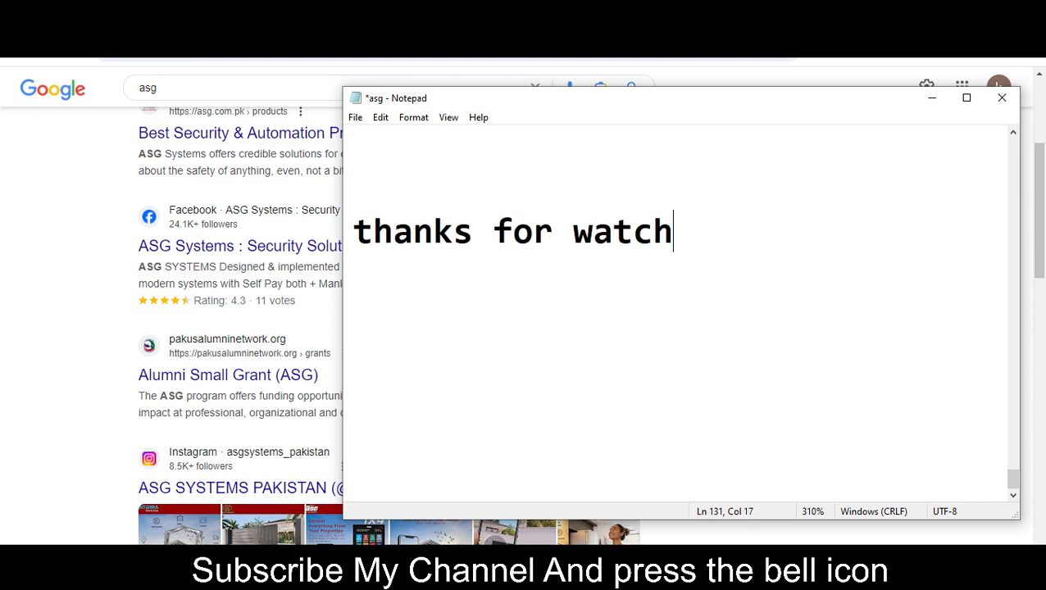
text(ing bye :)
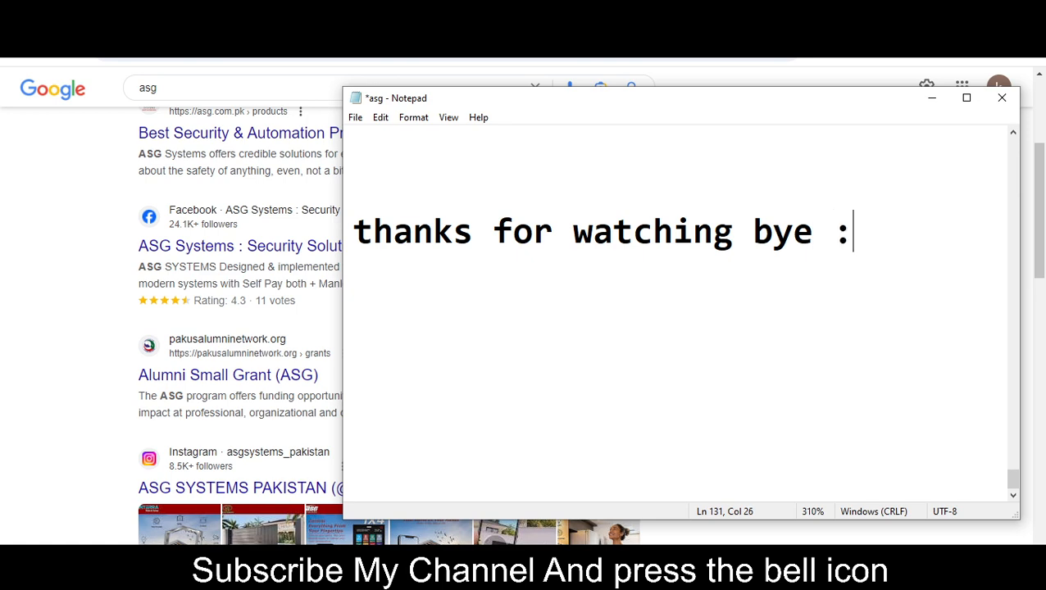